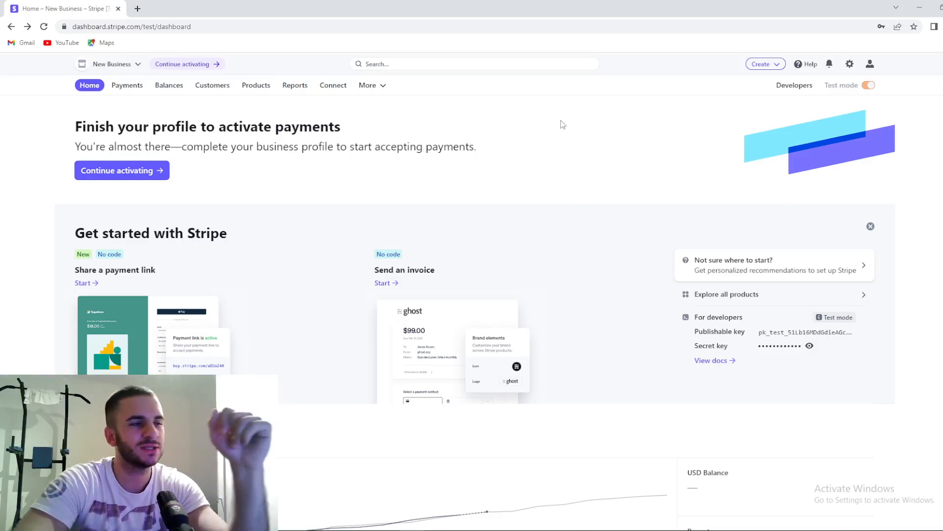
pyautogui.moveTo(300, 112)
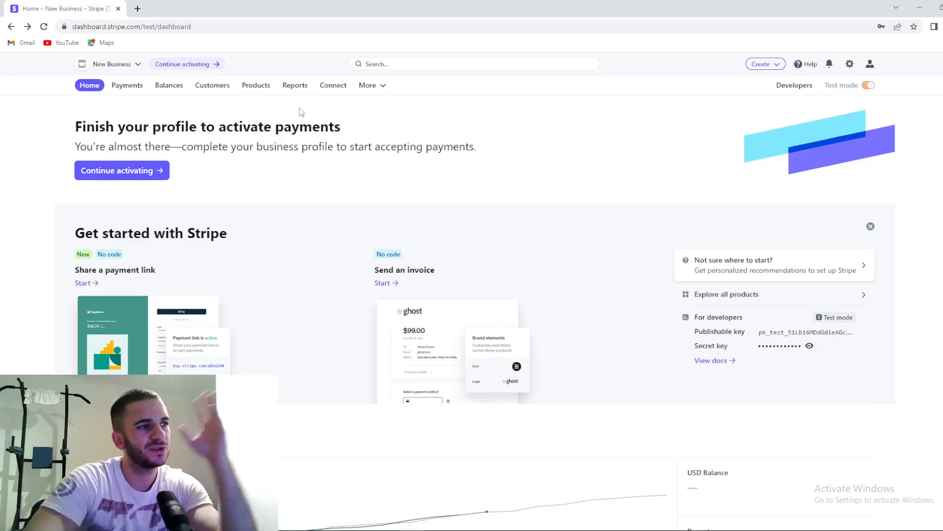
# Open the Stripe settings overview from the gear icon.
pyautogui.scroll(-3)
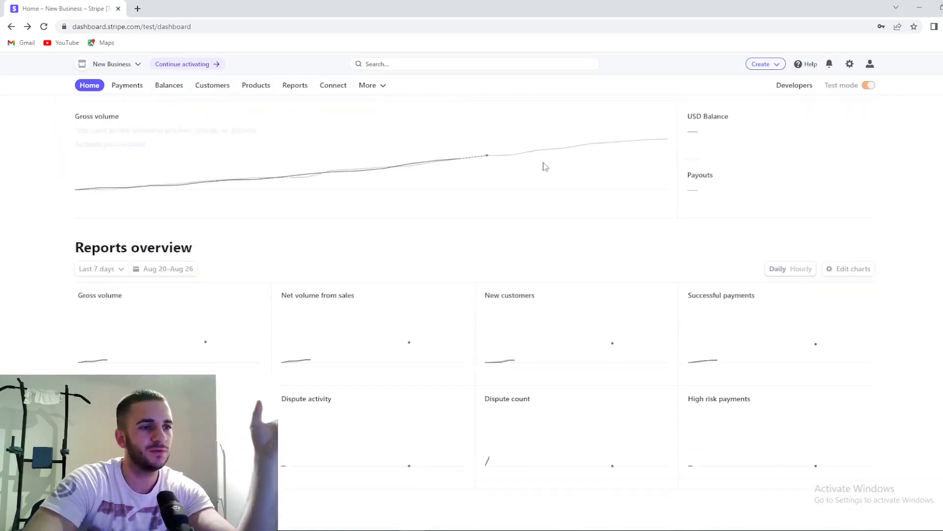
pyautogui.scroll(3)
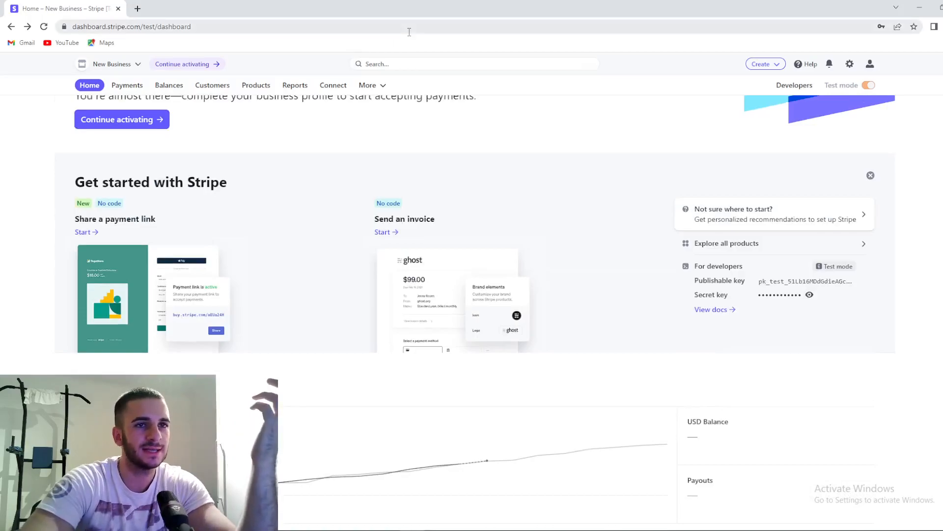
pyautogui.scroll(3)
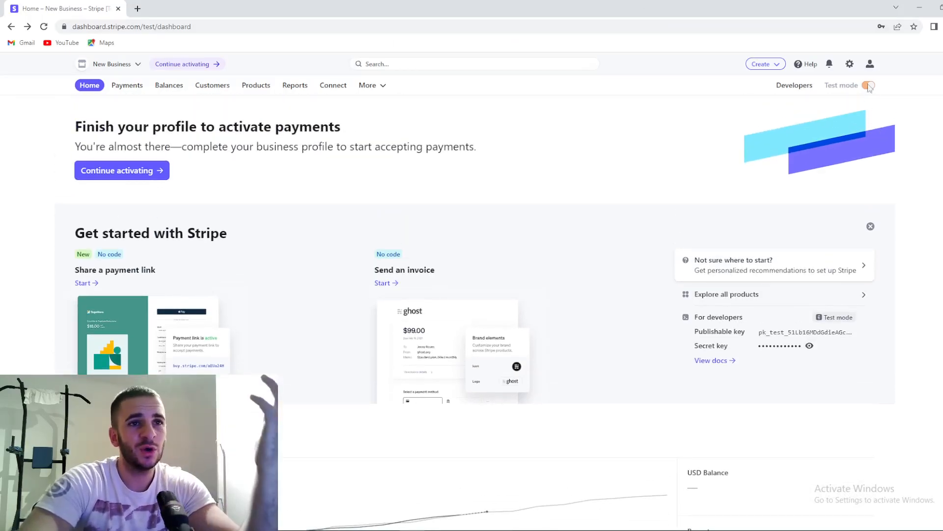
pyautogui.moveTo(850, 64)
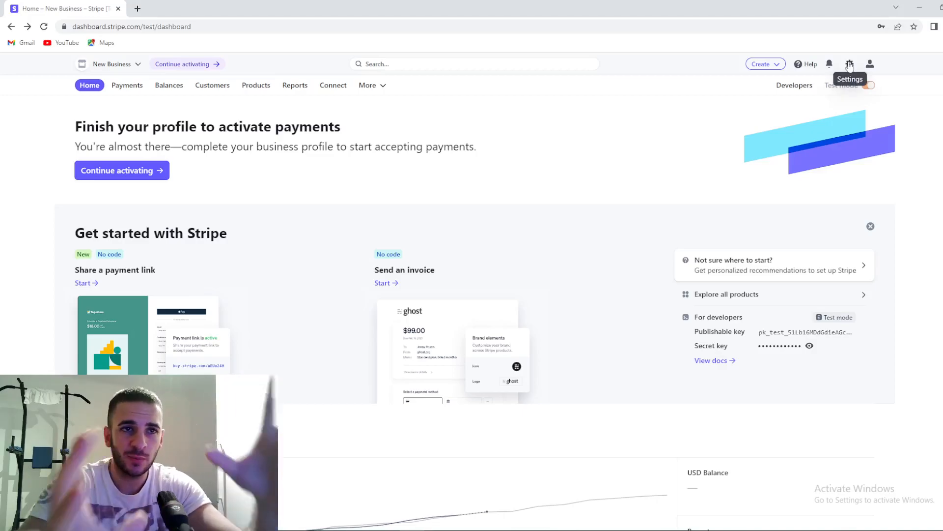
pyautogui.click(850, 64)
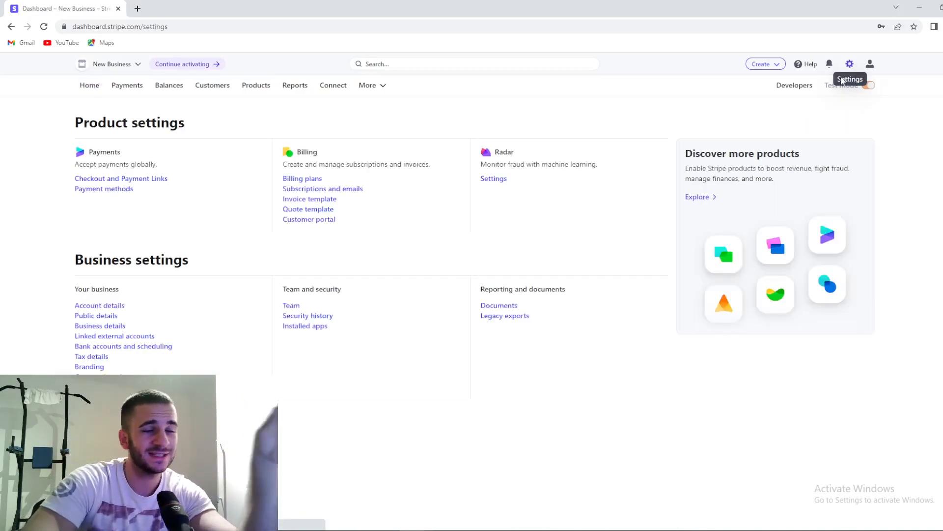
pyautogui.moveTo(369, 158)
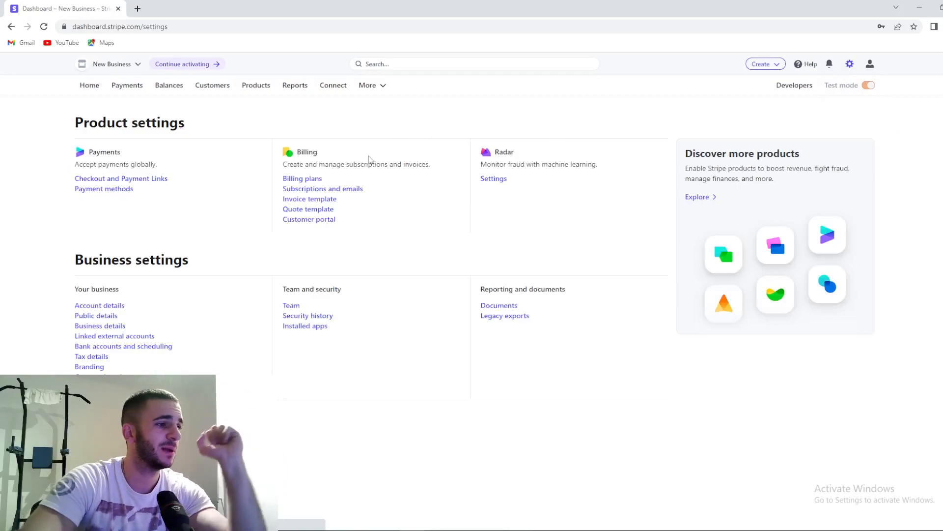
pyautogui.moveTo(73, 258)
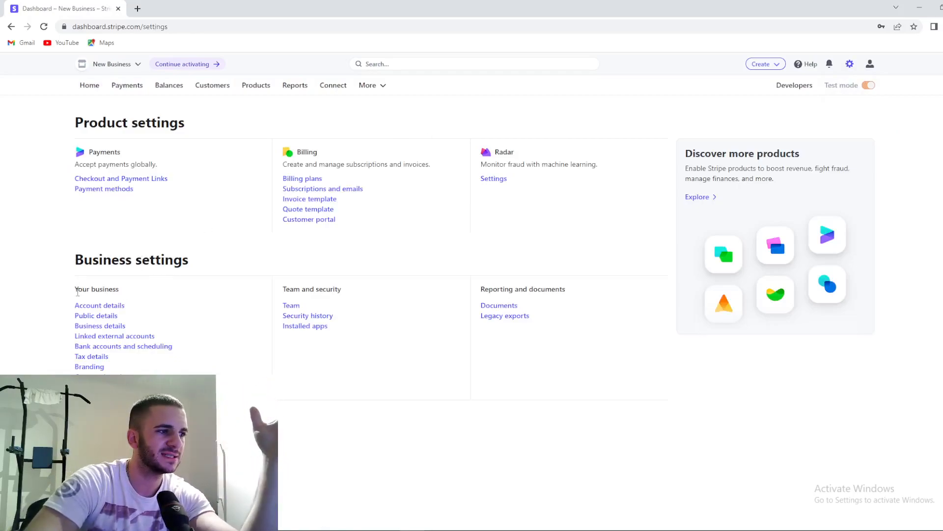
pyautogui.moveTo(100, 305)
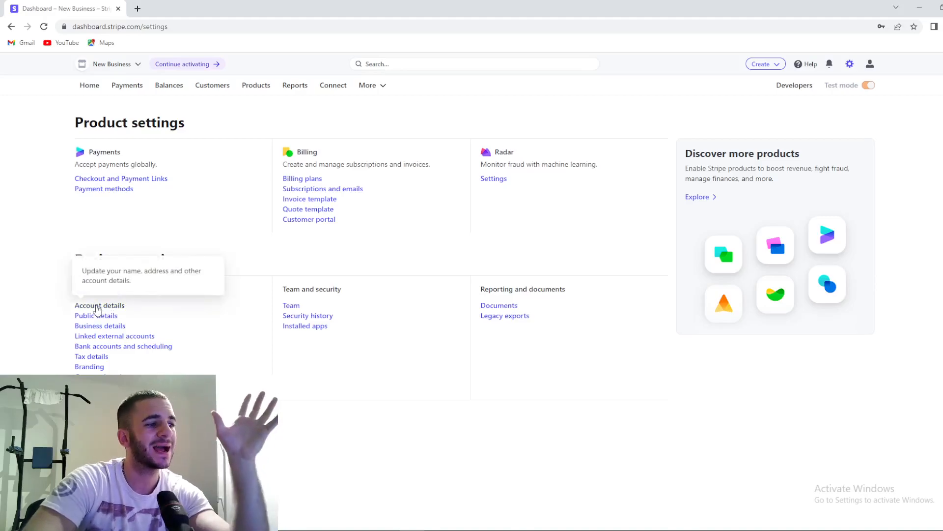
# Open Account details under Business settings > Your business.
pyautogui.click(99, 305)
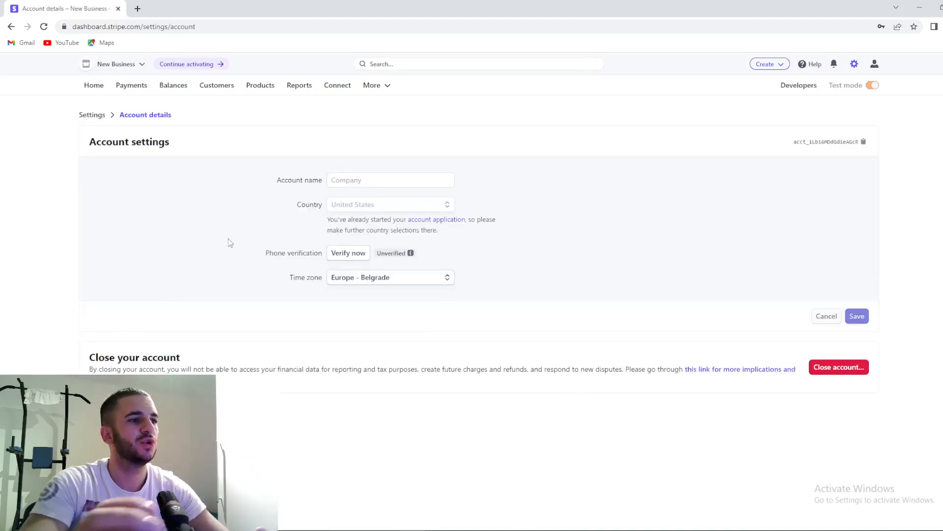
pyautogui.moveTo(293, 192)
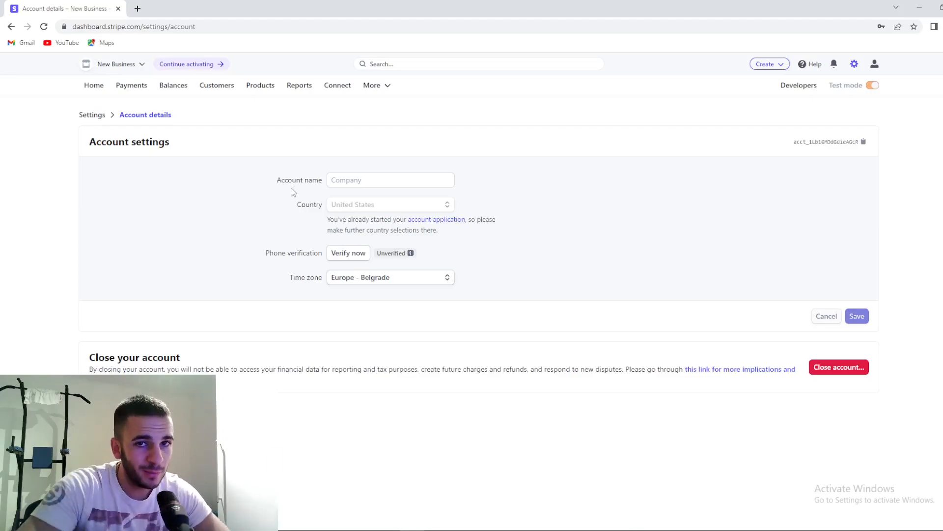
pyautogui.moveTo(772, 400)
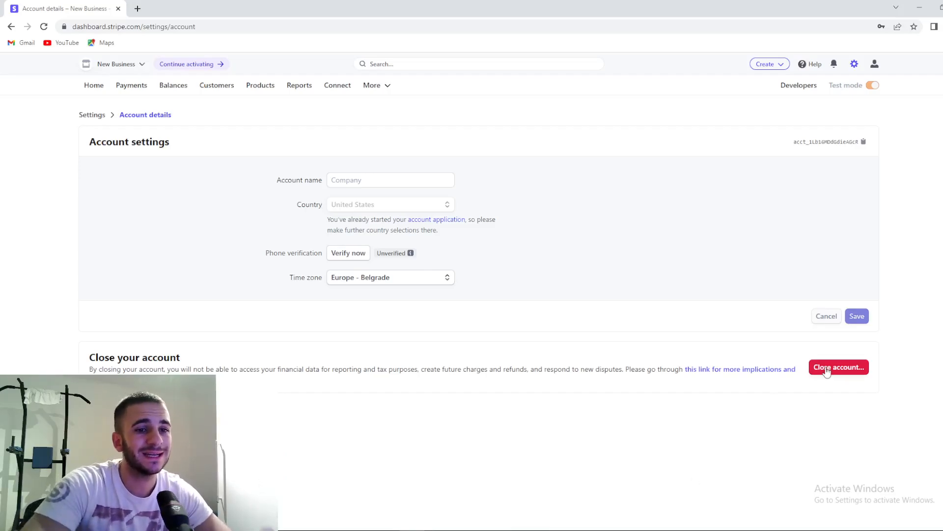
# Start account closure with the red Close account… button.
pyautogui.click(838, 367)
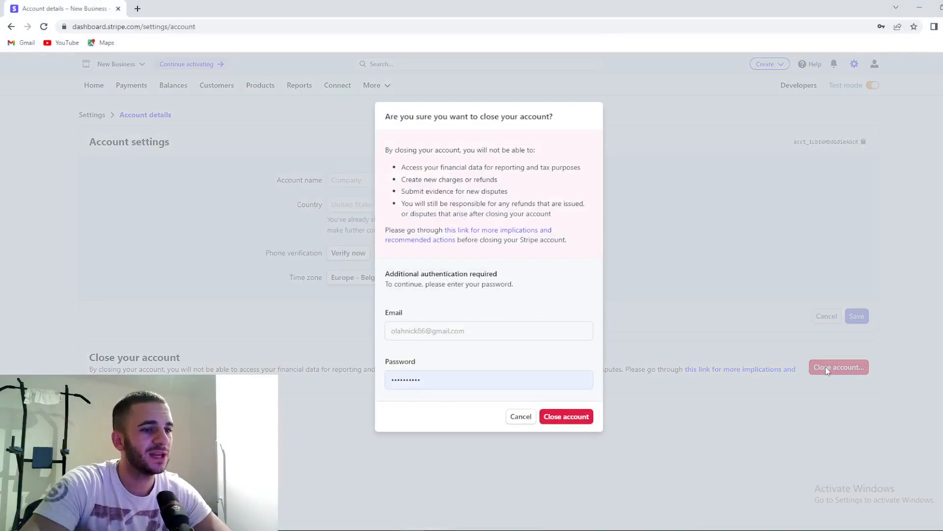
pyautogui.moveTo(327, 338)
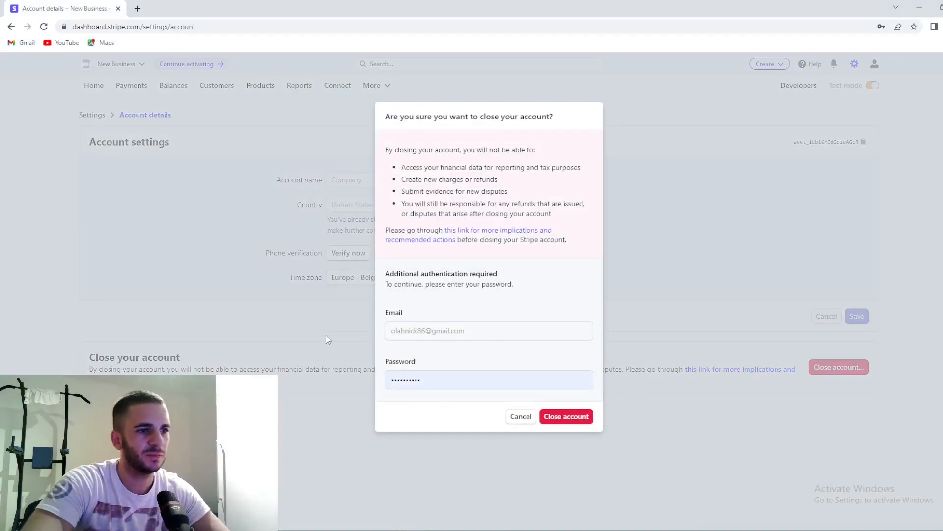
pyautogui.moveTo(566, 417)
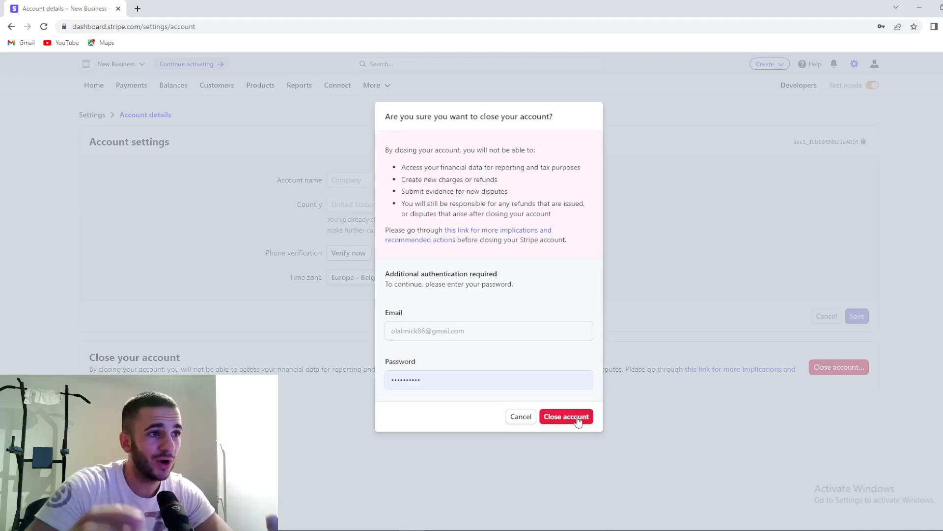
pyautogui.moveTo(459, 151)
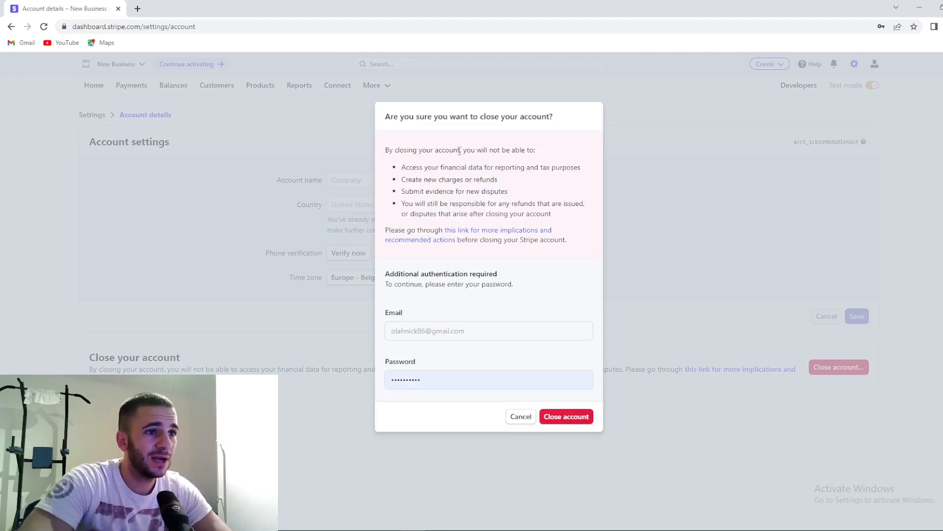